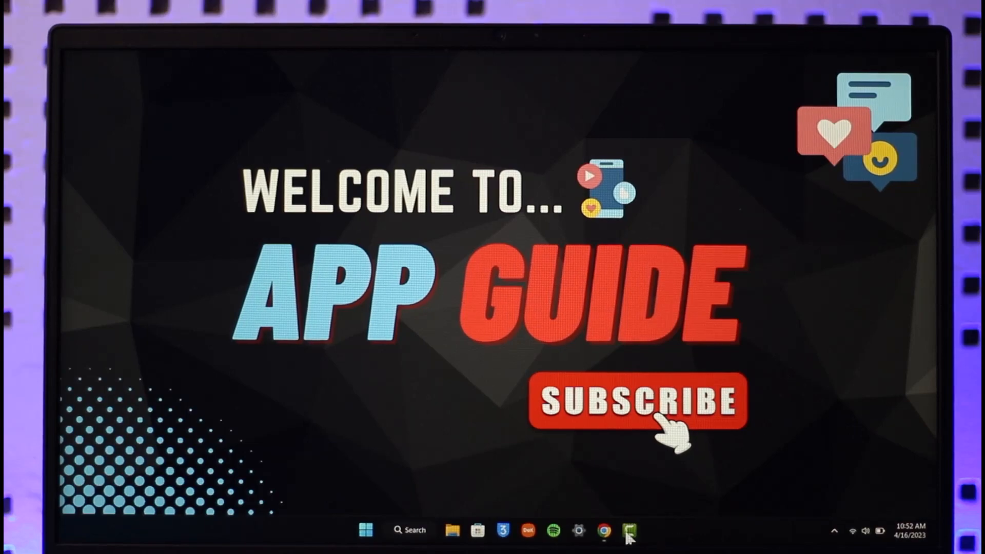
# Launch bloxflip.com from the taskbar Chrome icon and start Log in
pyautogui.click(602, 531)
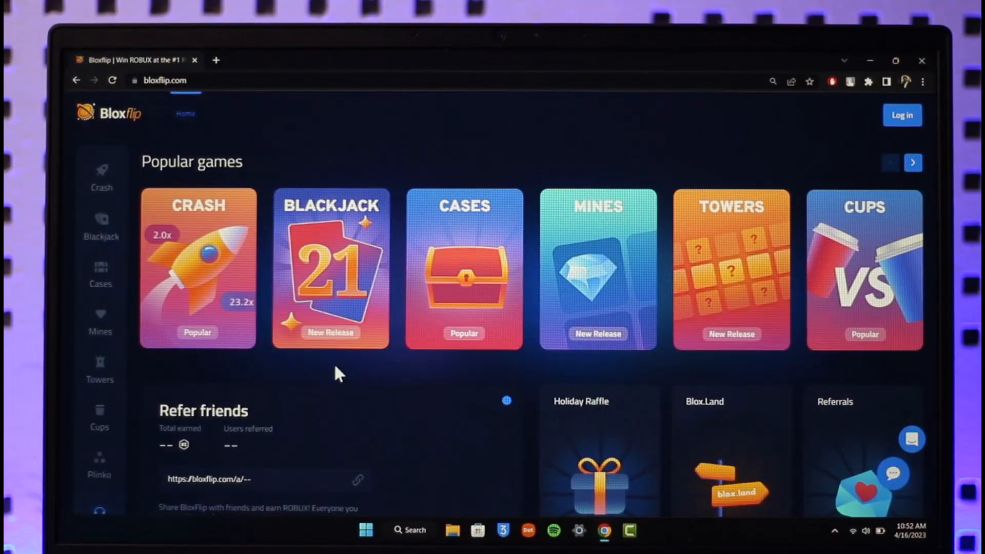
pyautogui.moveTo(364, 380)
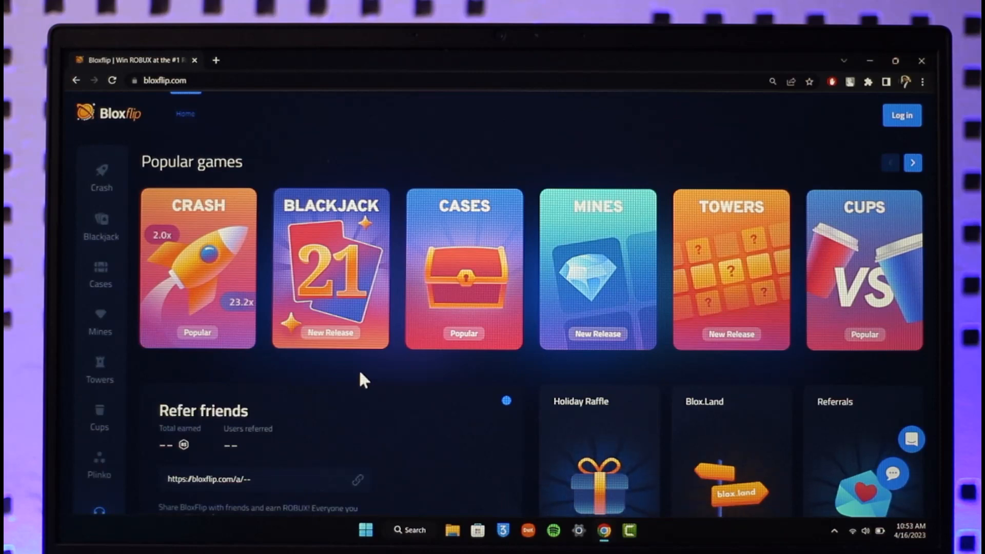
pyautogui.moveTo(914, 129)
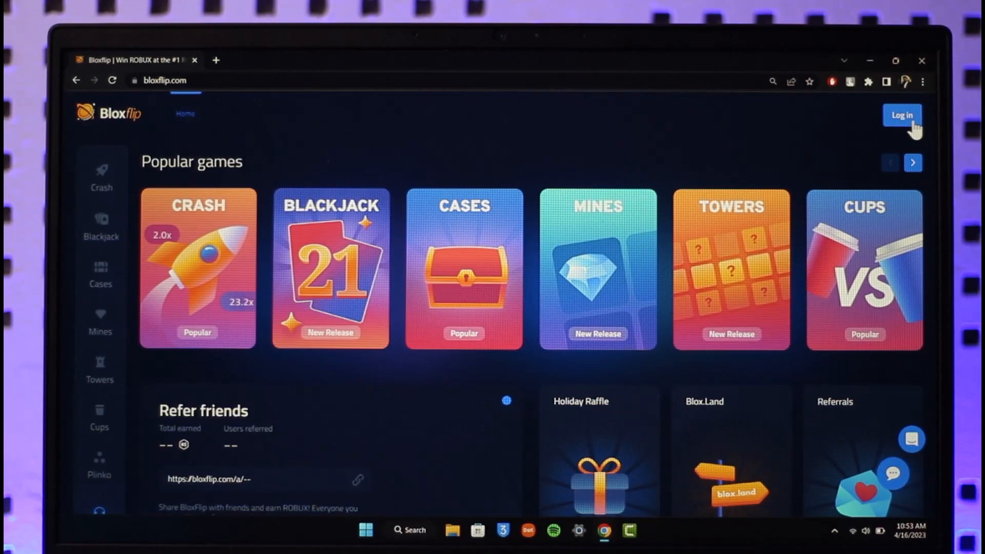
pyautogui.click(901, 115)
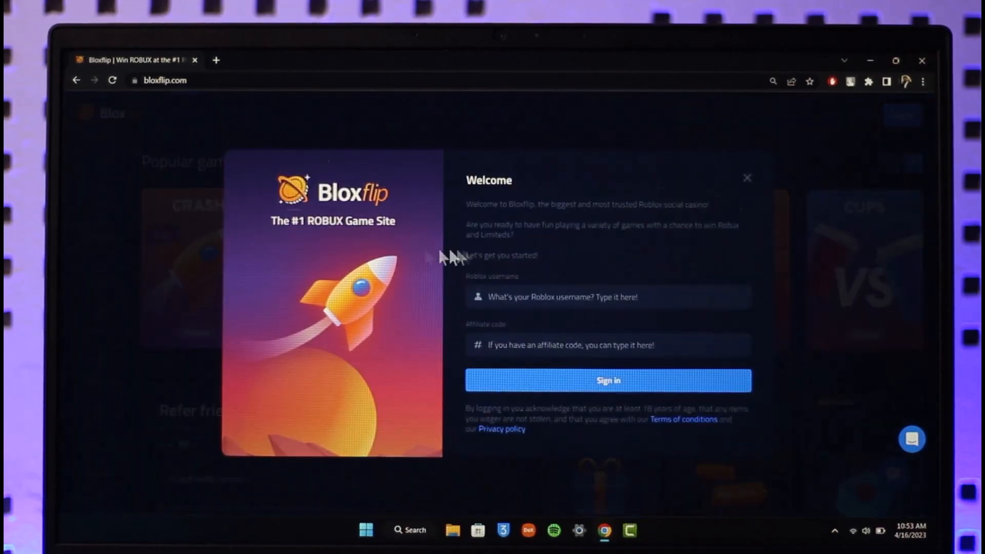
pyautogui.moveTo(525, 221)
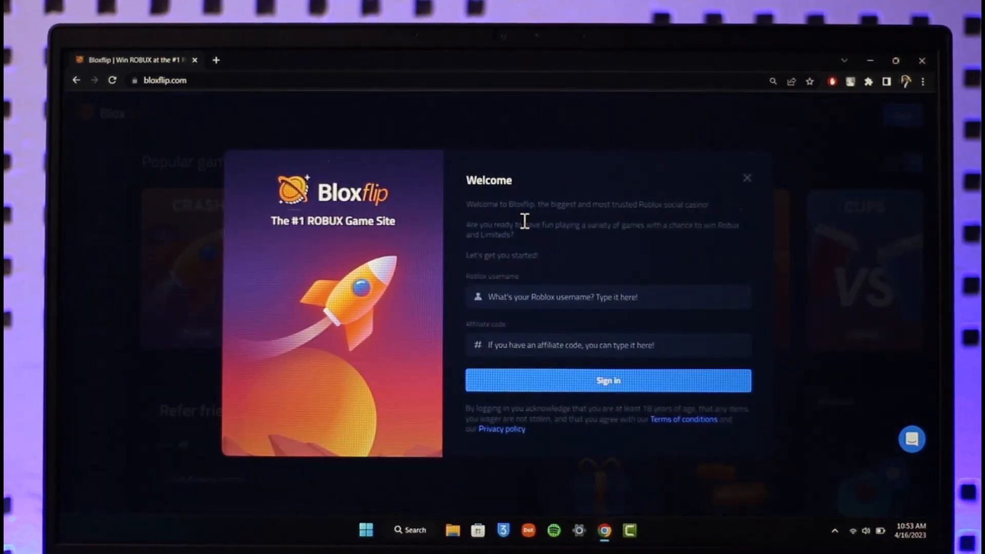
pyautogui.moveTo(509, 317)
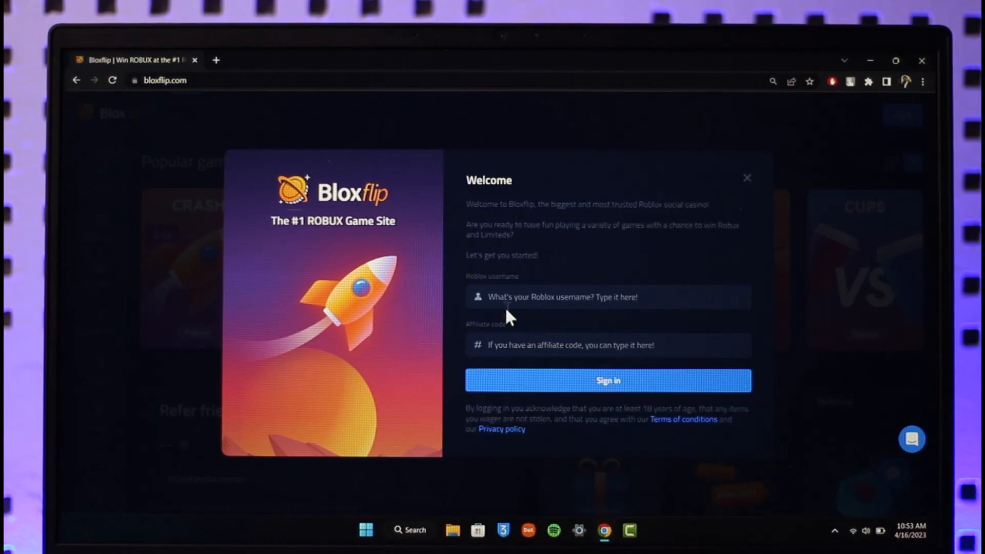
# Enter the Roblox username 'speckyrabbit' and sign in to reach the home dashboard
pyautogui.click(607, 296)
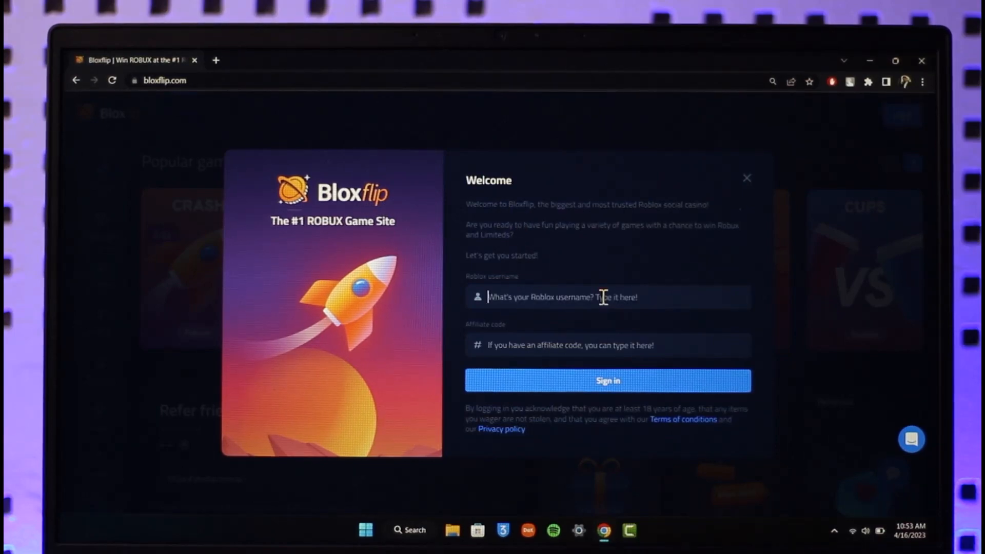
pyautogui.write('sp')
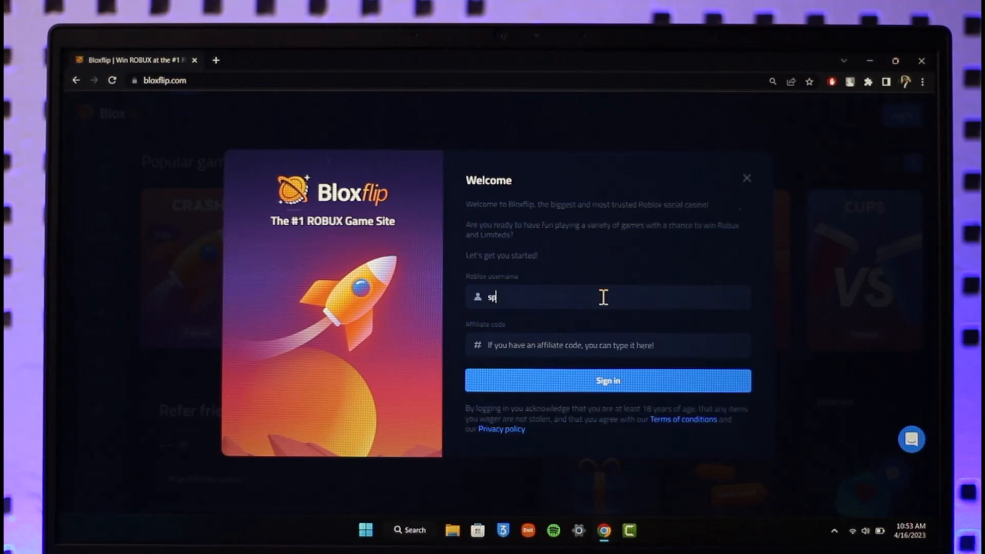
pyautogui.write('ecky')
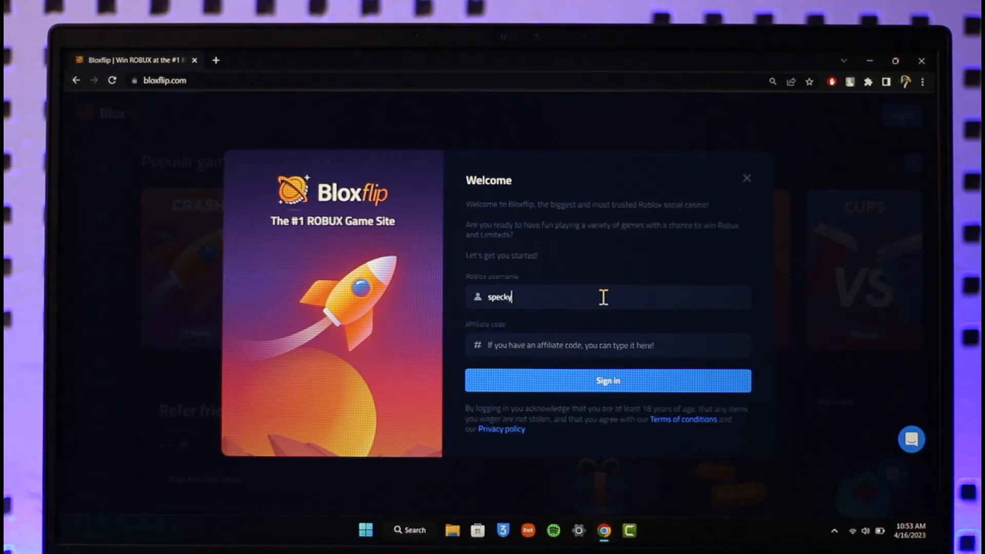
pyautogui.write('rabbit')
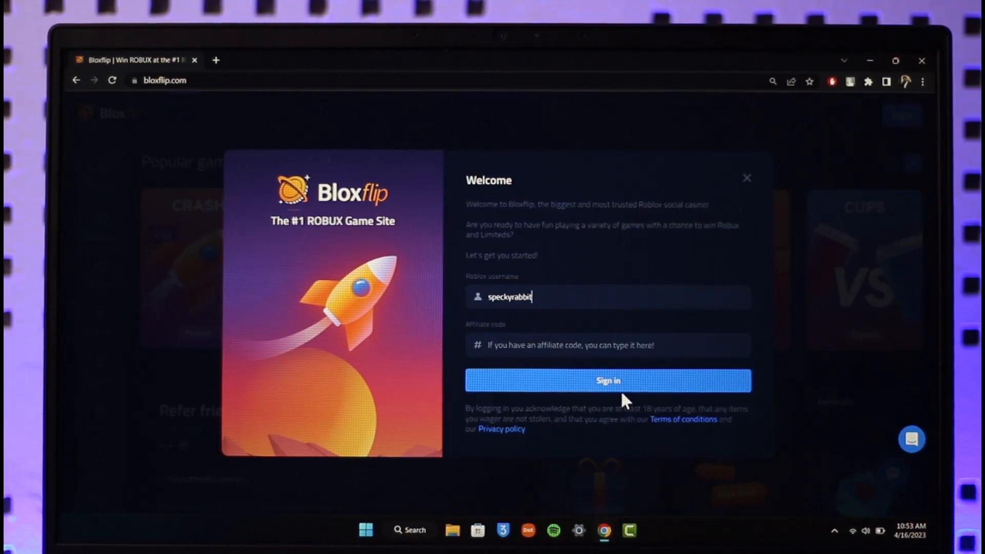
pyautogui.click(607, 380)
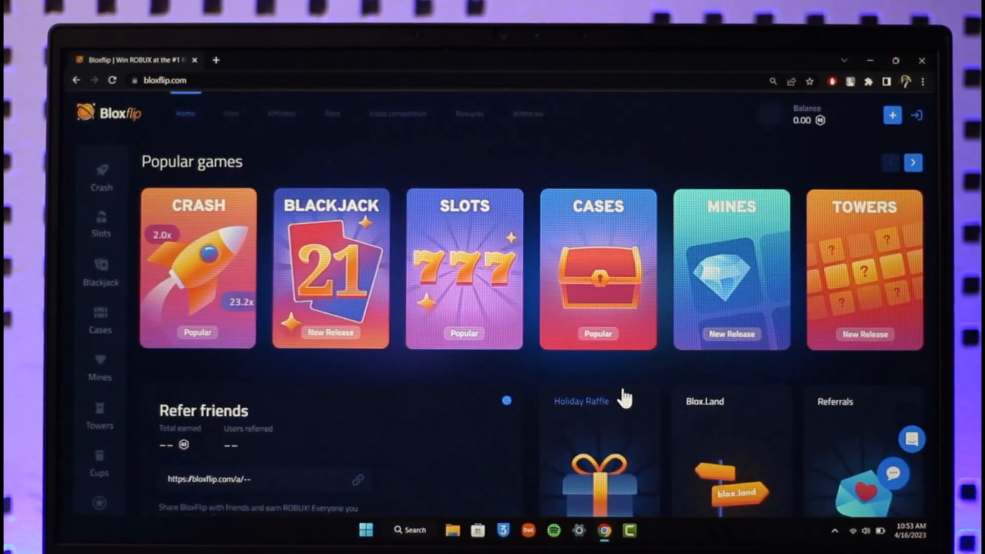